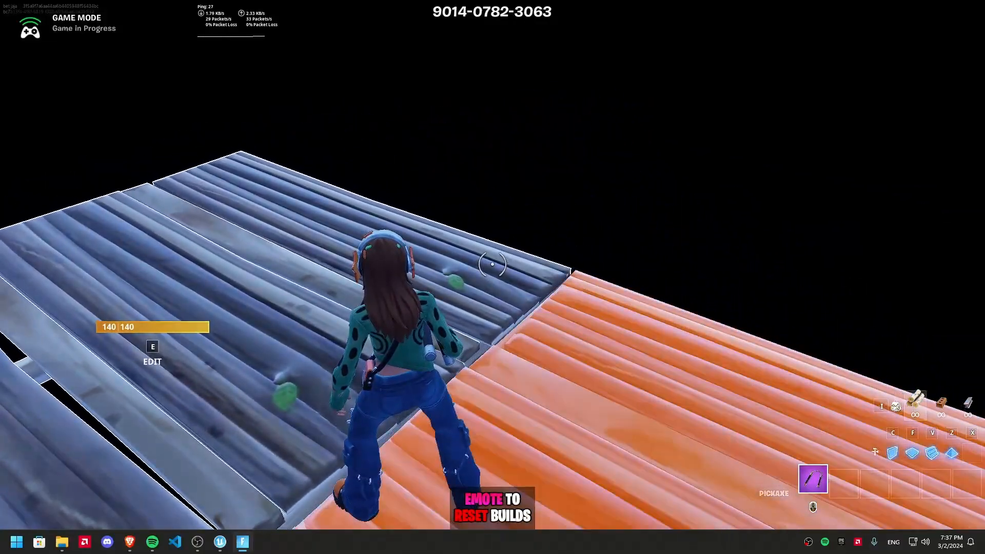
Step: Create a new User Widget blueprint in the Content Browser, then delete it again
{"action": "key", "text": "b"}
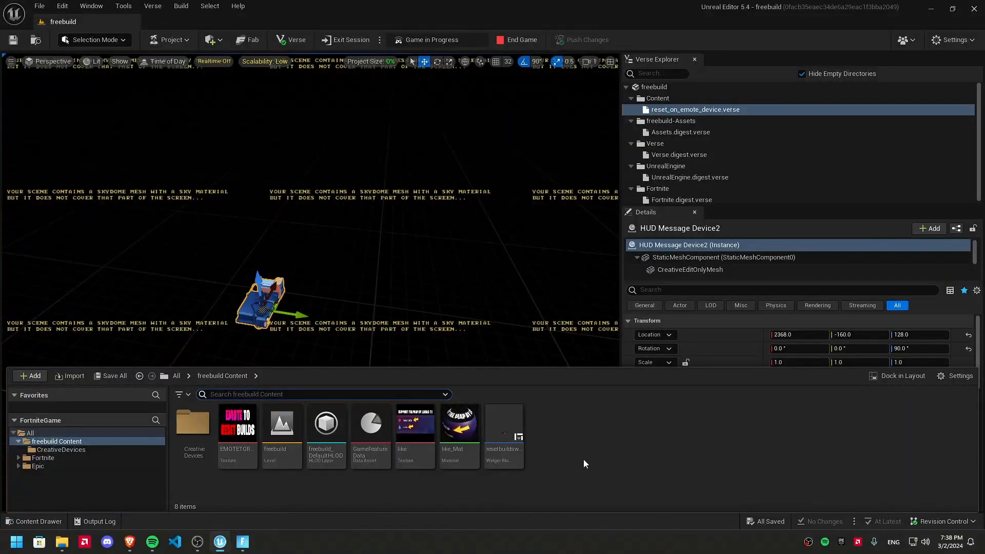
{"action": "mouse_move", "coordinate": [143, 519]}
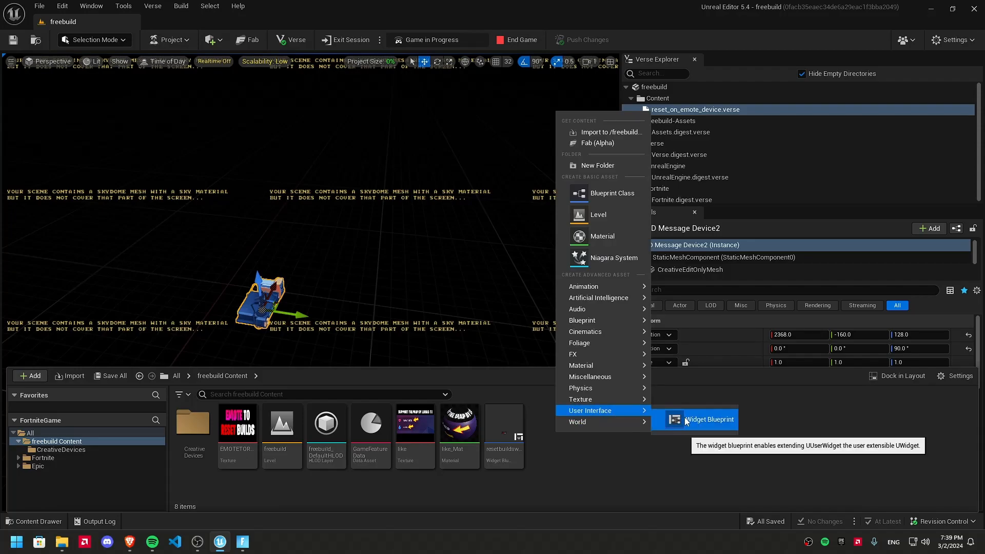
{"action": "left_click", "coordinate": [709, 418]}
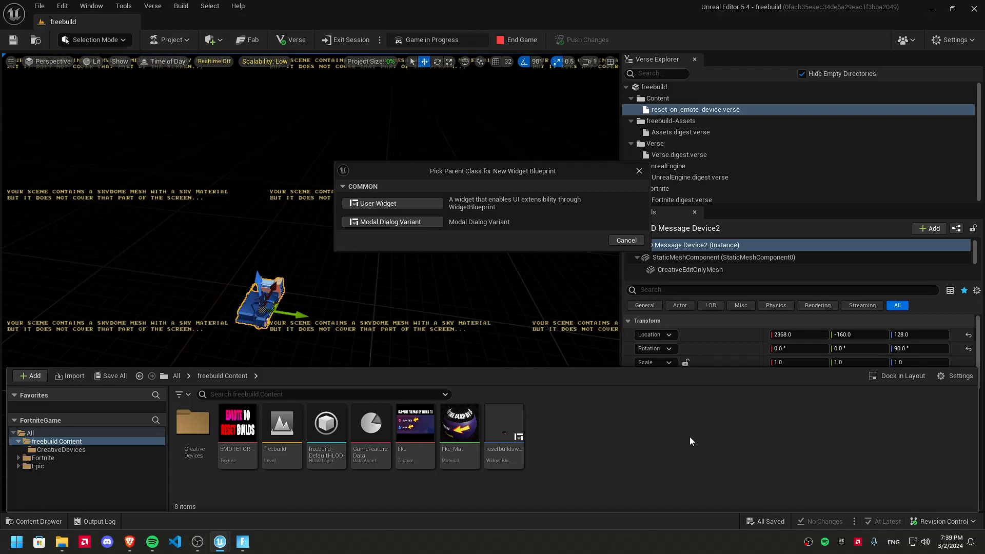
{"action": "left_click", "coordinate": [379, 203]}
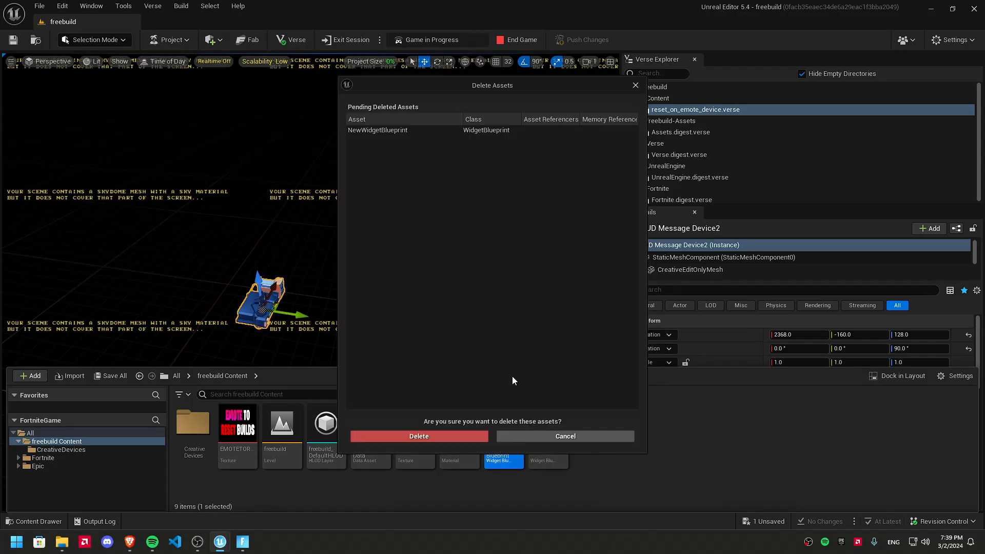
{"action": "left_click", "coordinate": [419, 436]}
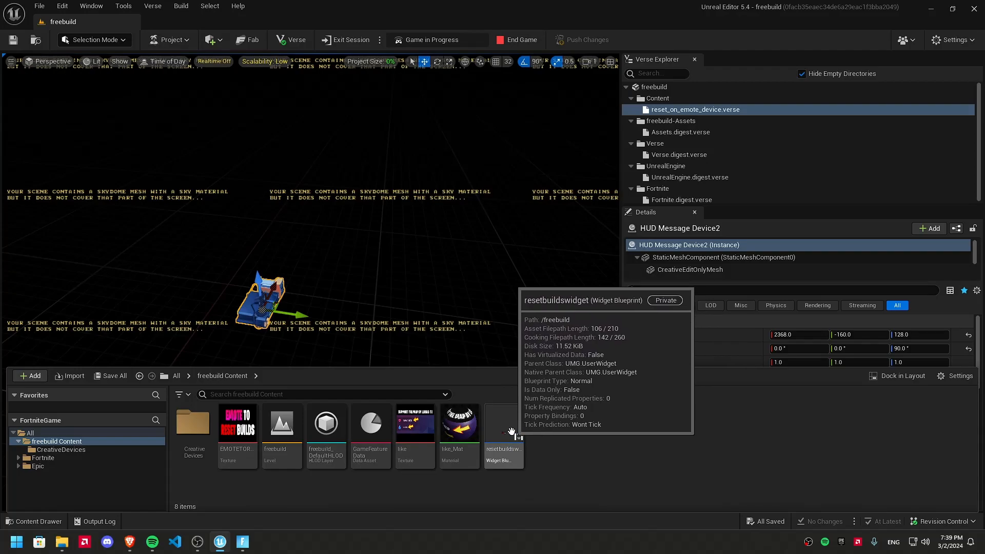
Step: Edit resetbuildswidget, with a Canvas Panel holding the Emote to Reset Builds image
{"action": "double_click", "coordinate": [503, 422]}
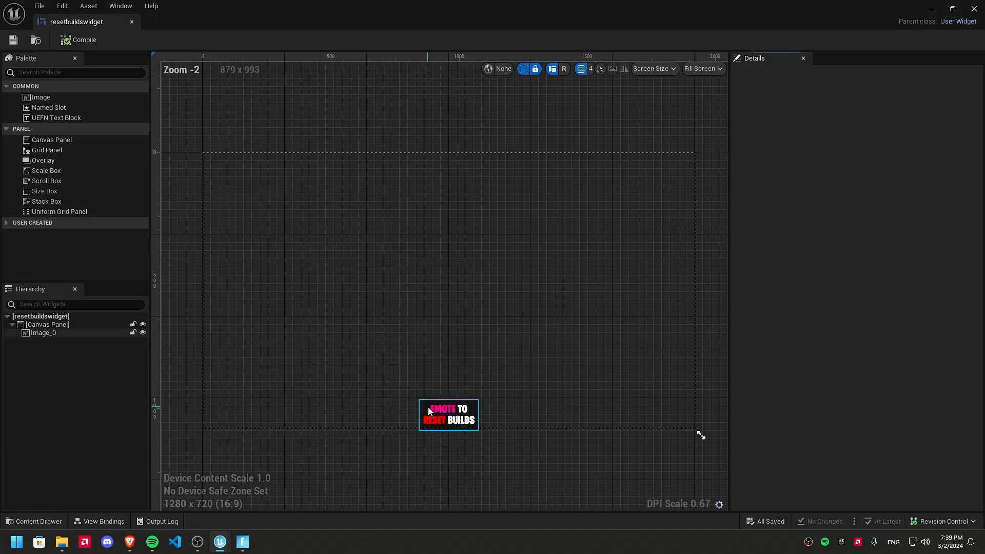
{"action": "mouse_move", "coordinate": [51, 139]}
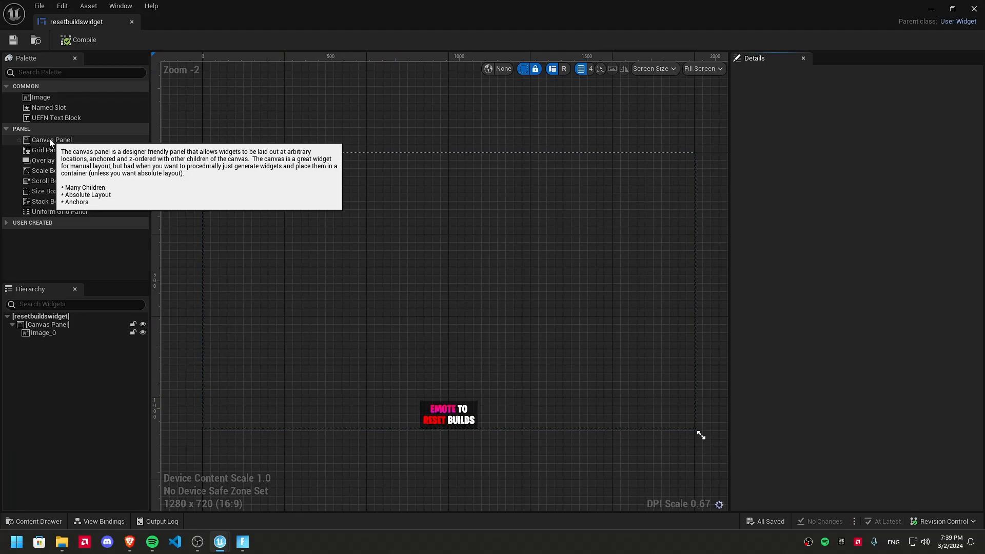
{"action": "left_click", "coordinate": [51, 140]}
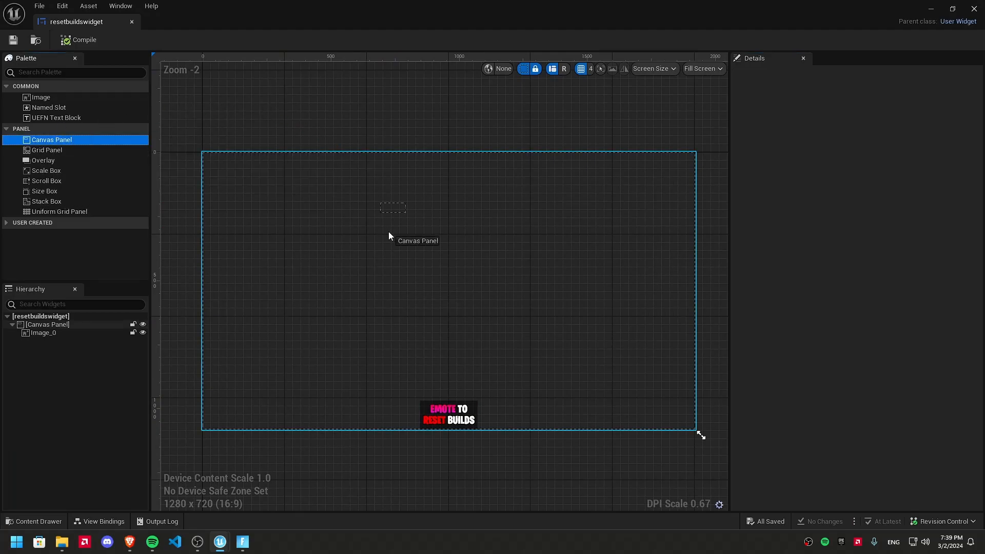
{"action": "mouse_move", "coordinate": [446, 296]}
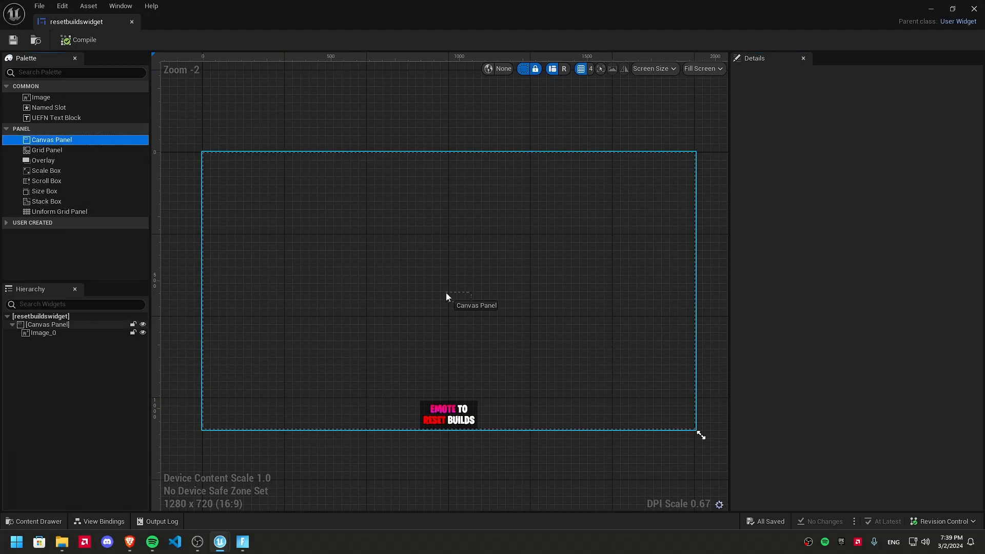
{"action": "mouse_move", "coordinate": [43, 160]}
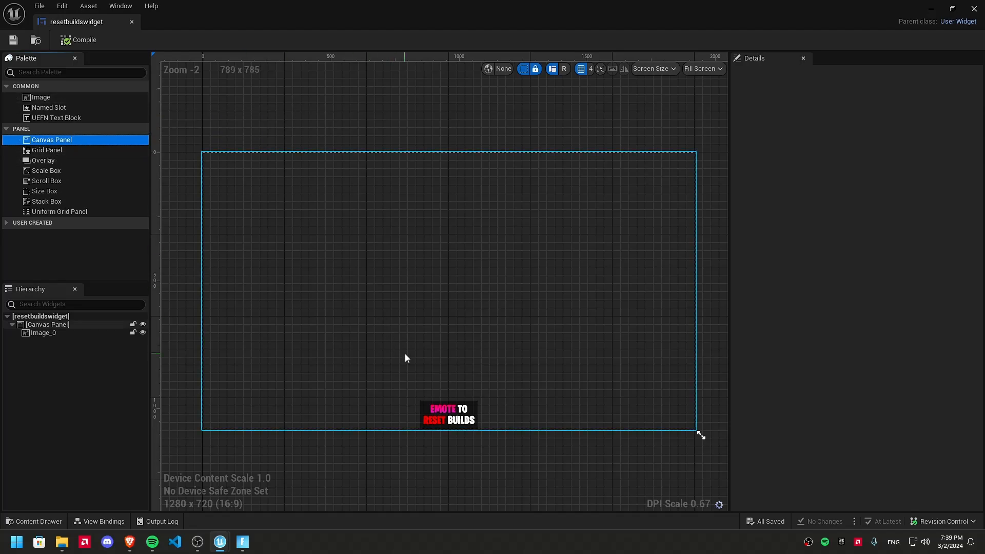
{"action": "left_click", "coordinate": [447, 414]}
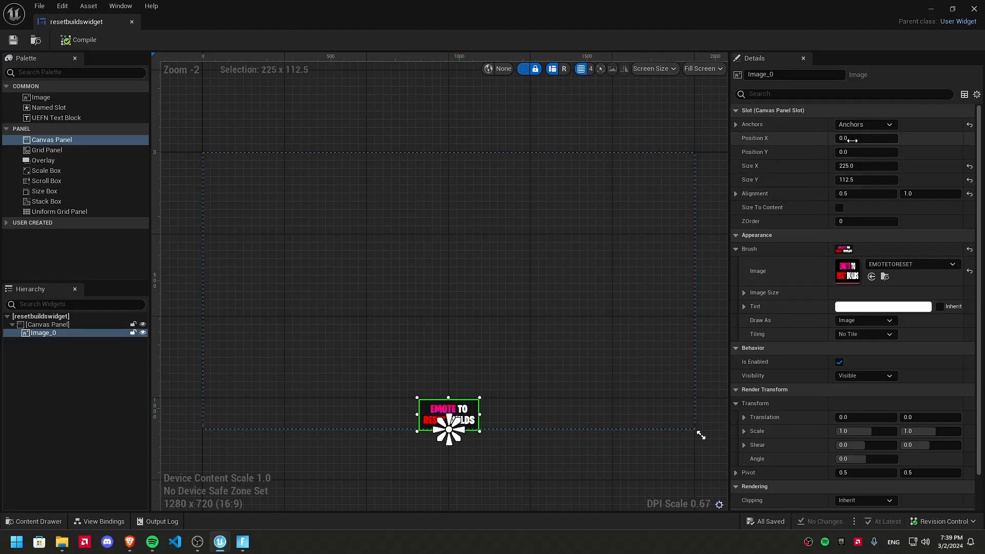
Step: Keep Image_0 bottom-centred with the EMOTETORESET brush and compile the widget
{"action": "left_click", "coordinate": [866, 124]}
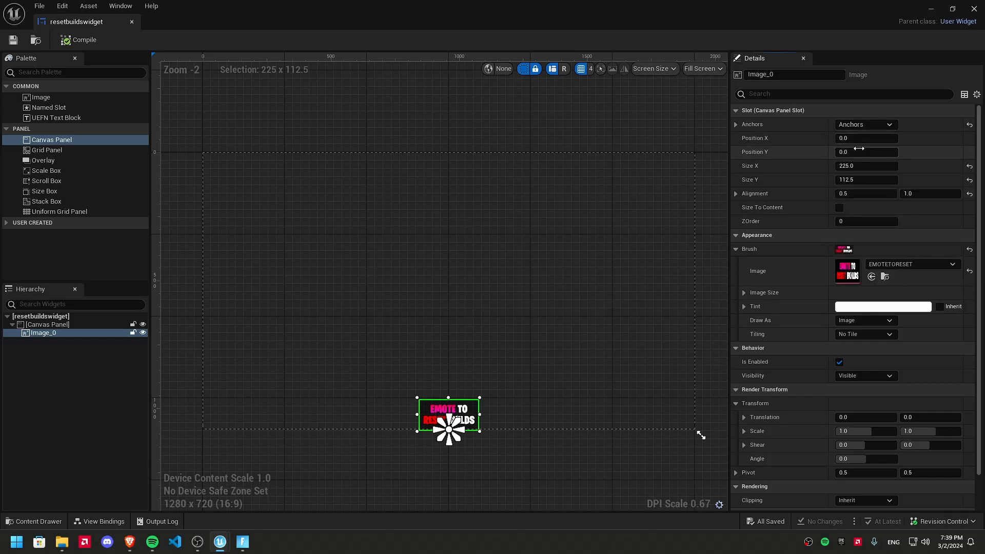
{"action": "mouse_move", "coordinate": [775, 159]}
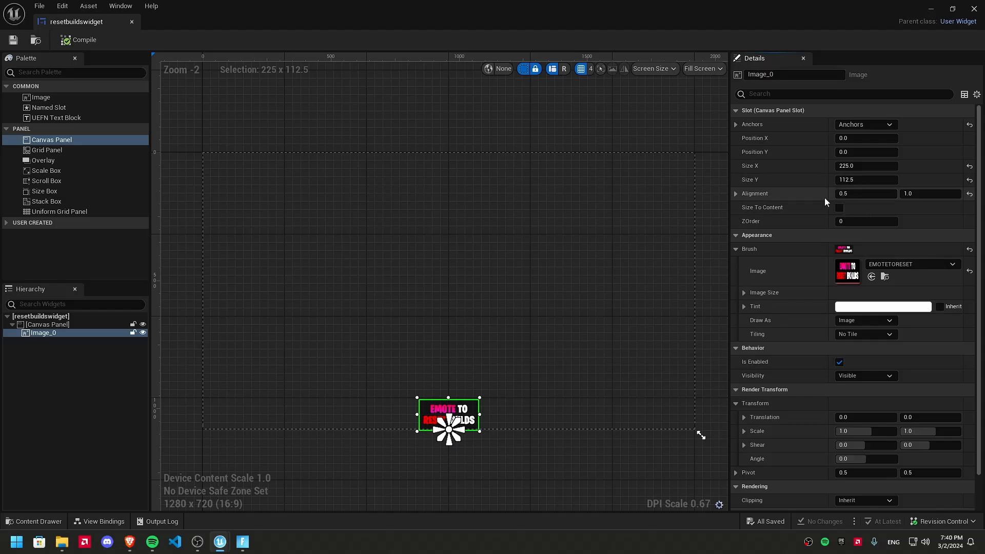
{"action": "mouse_move", "coordinate": [866, 194]}
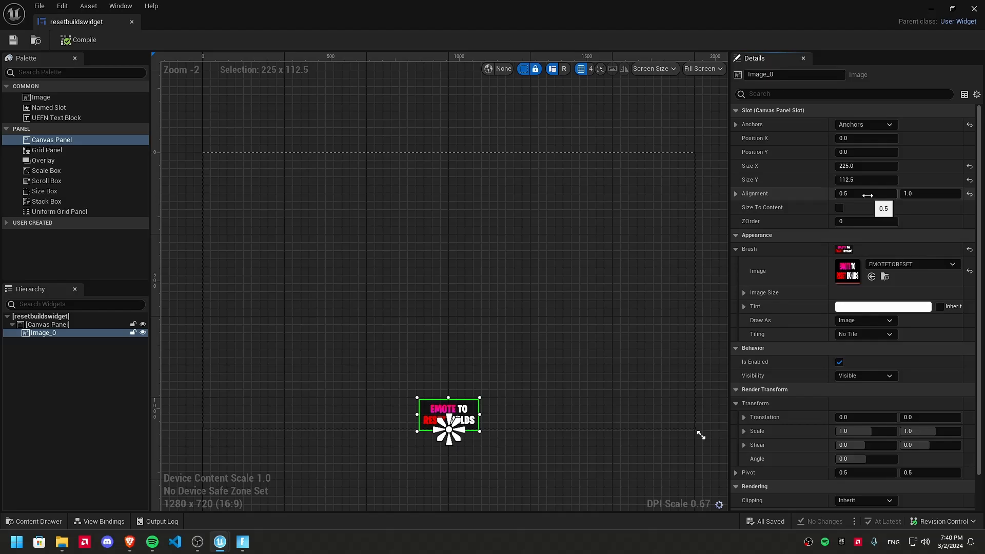
{"action": "mouse_move", "coordinate": [500, 447]}
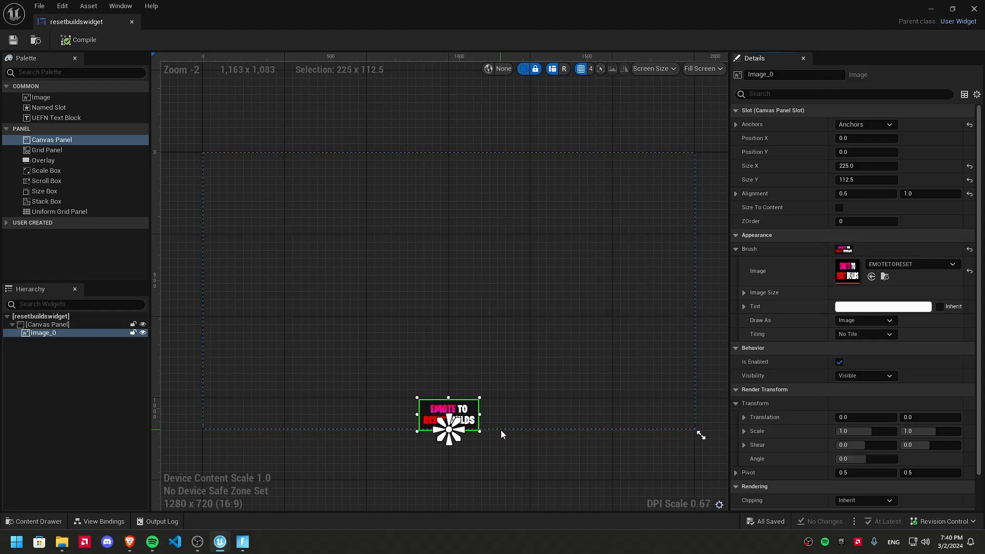
{"action": "mouse_move", "coordinate": [930, 194]}
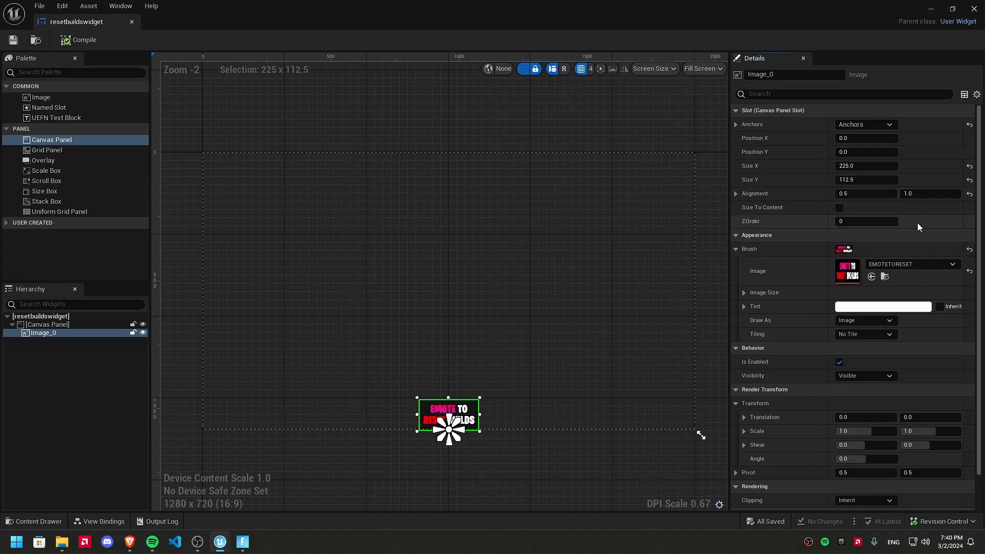
{"action": "mouse_move", "coordinate": [907, 225]}
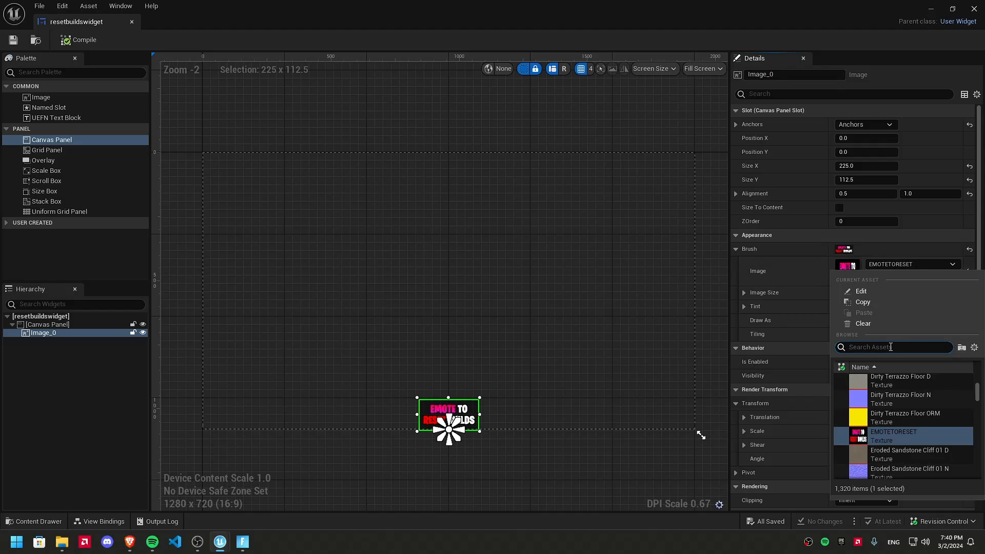
{"action": "type", "text": "EMOTE"}
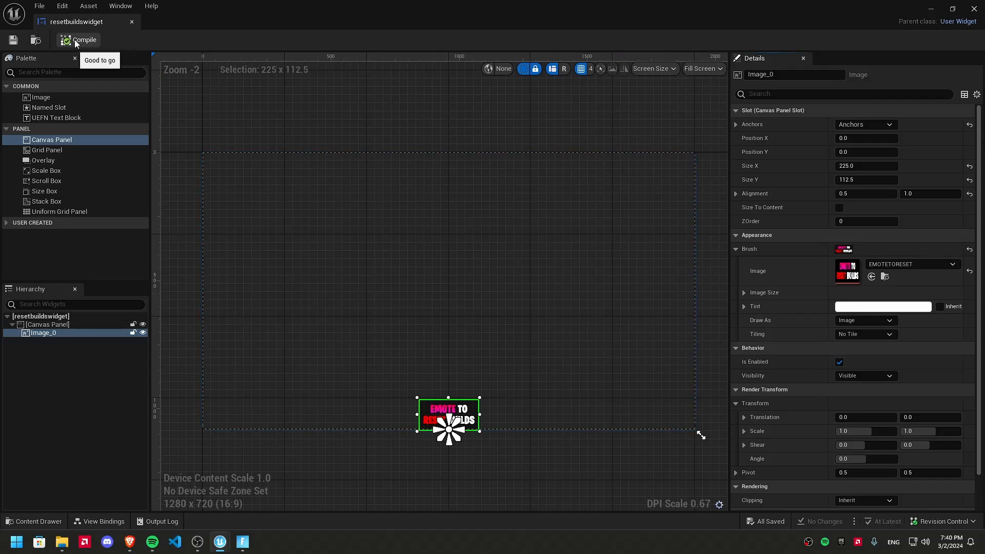
{"action": "mouse_move", "coordinate": [132, 24]}
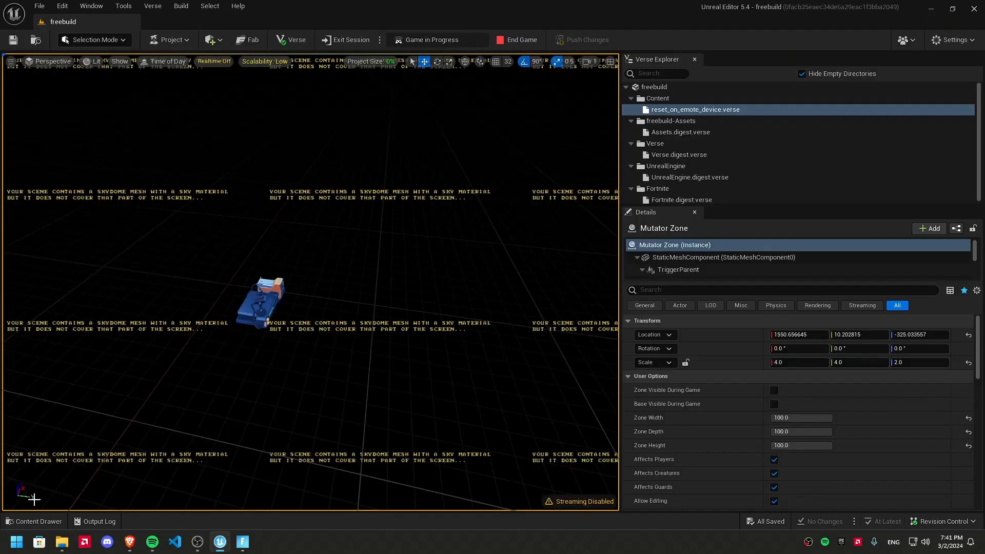
{"action": "left_click", "coordinate": [33, 521]}
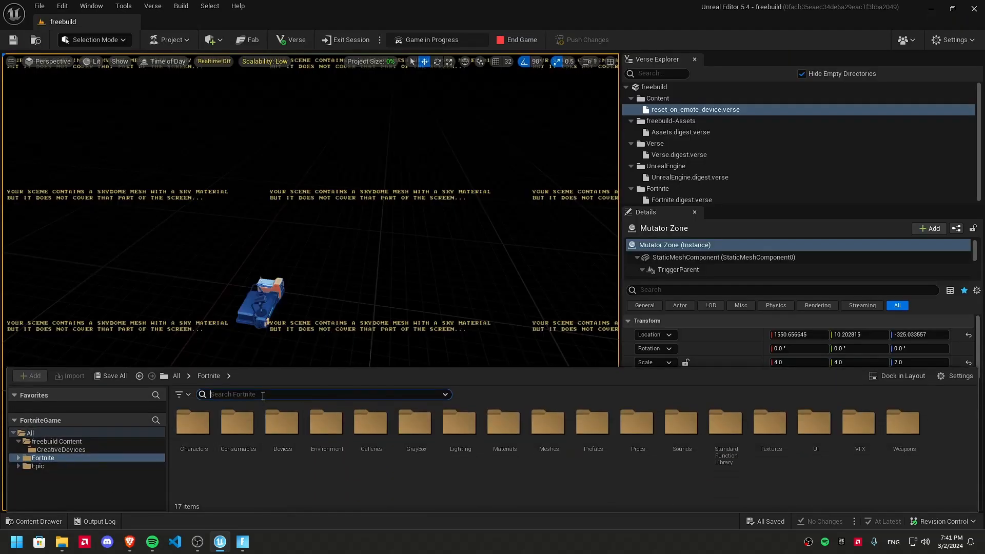
{"action": "type", "text": "HUD"}
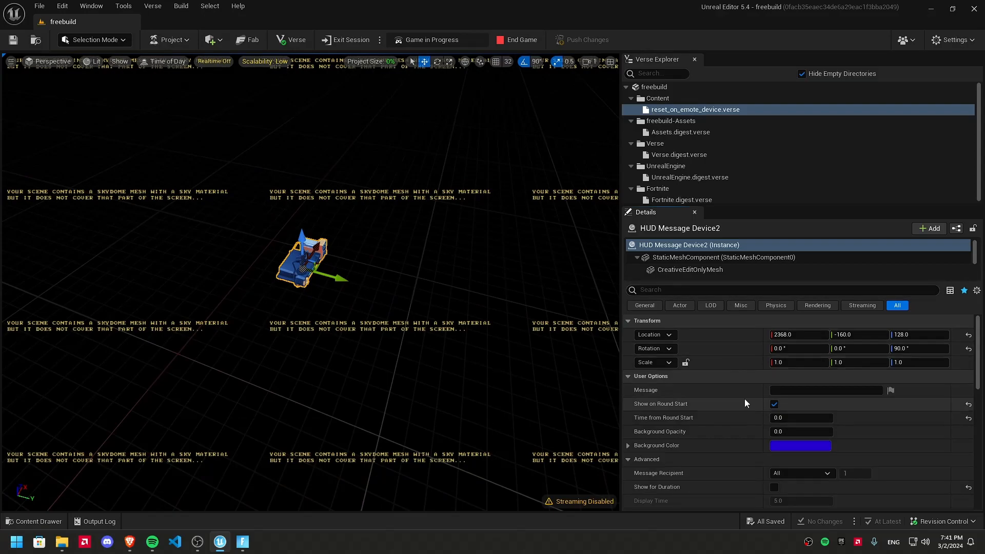
{"action": "mouse_move", "coordinate": [774, 403]}
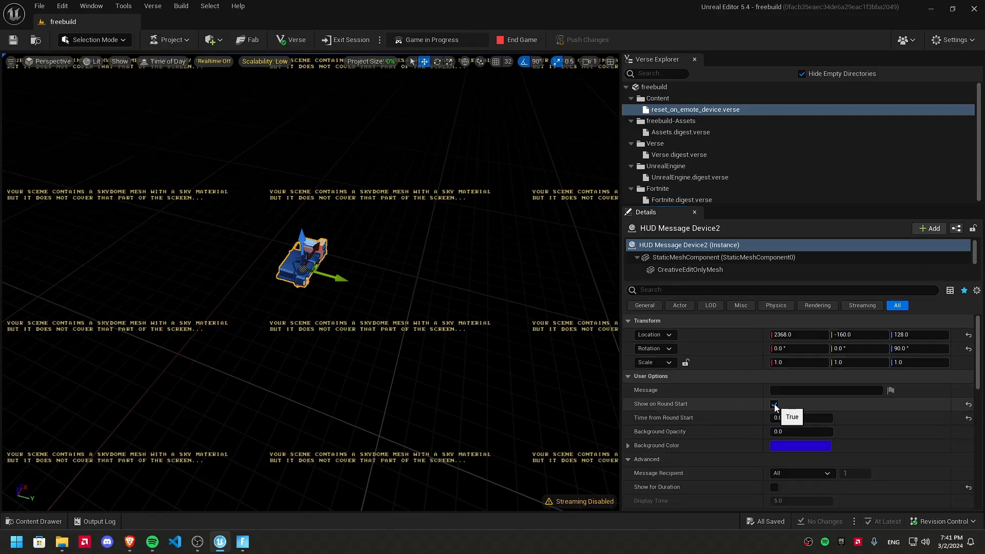
{"action": "scroll", "scroll_direction": "down", "scroll_amount": 3}
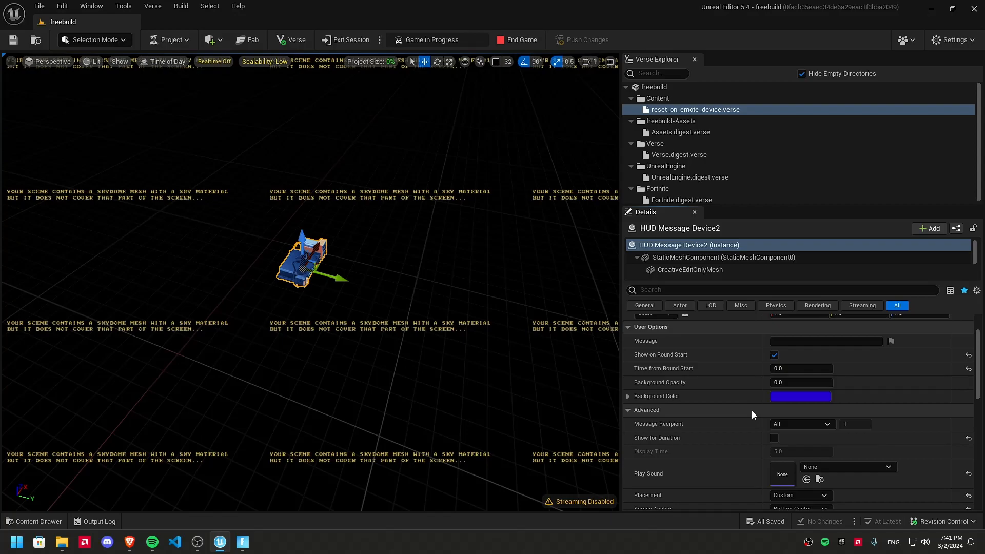
{"action": "scroll", "scroll_direction": "down", "scroll_amount": 3}
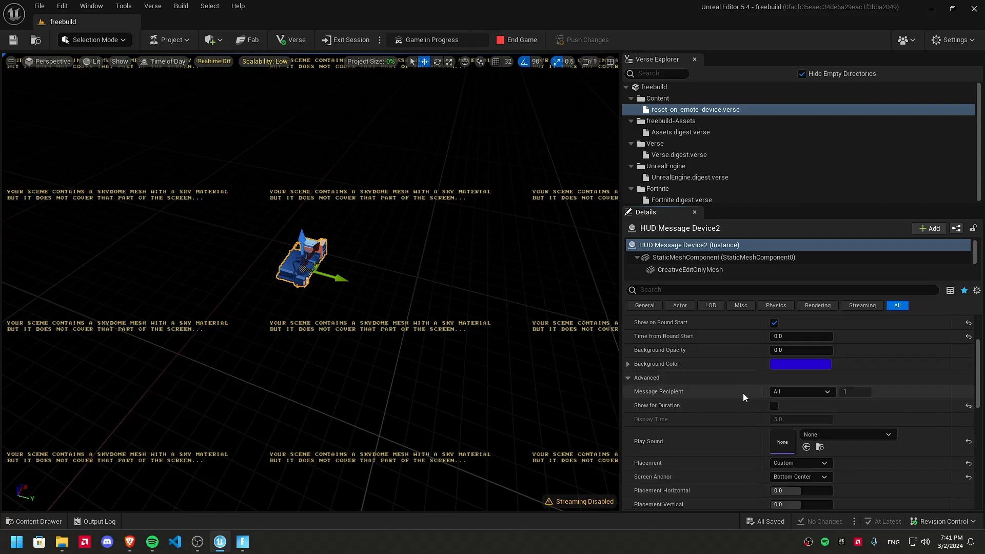
{"action": "scroll", "scroll_direction": "up", "scroll_amount": 3}
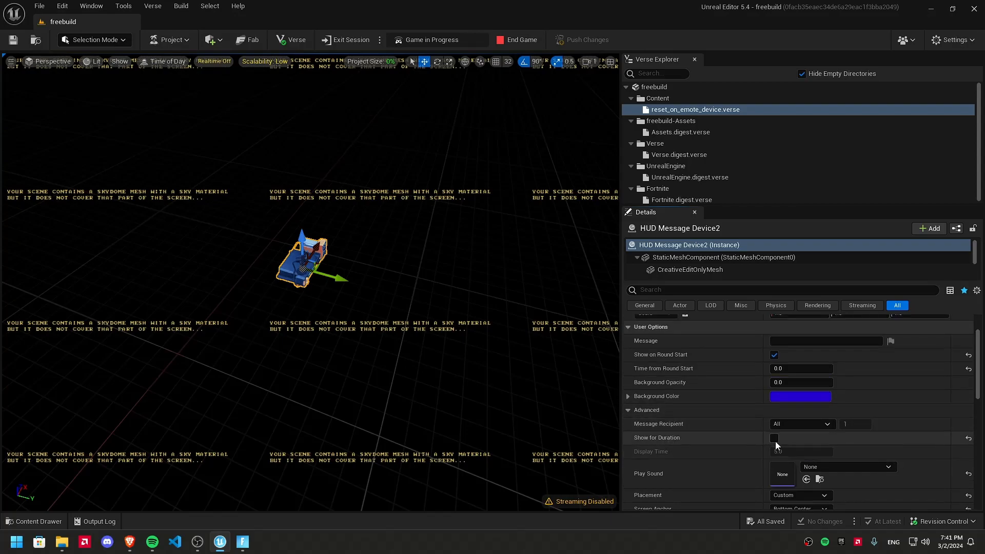
{"action": "scroll", "scroll_direction": "down", "scroll_amount": 3}
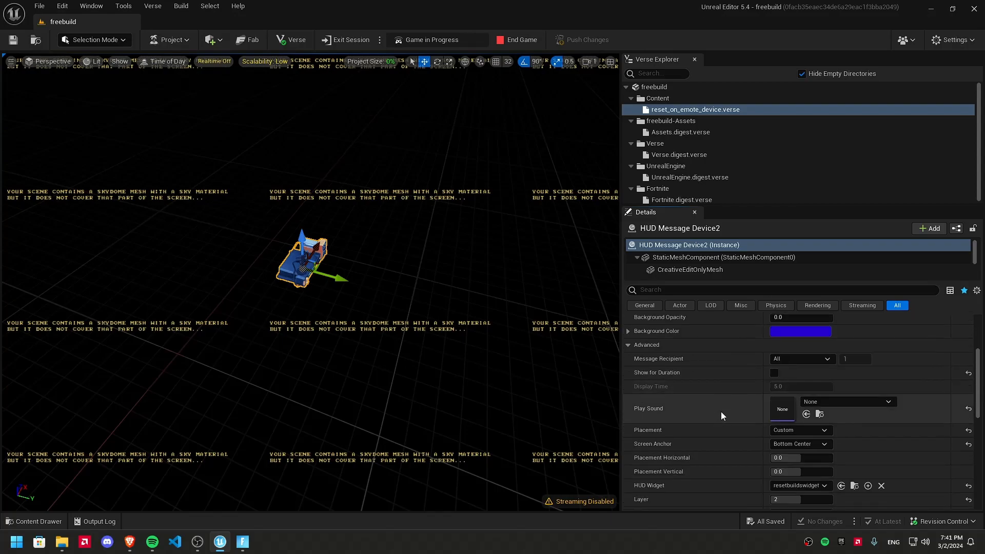
Step: Leave Play Sound empty and anchor the HUD message at Bottom Center
{"action": "left_click", "coordinate": [884, 401]}
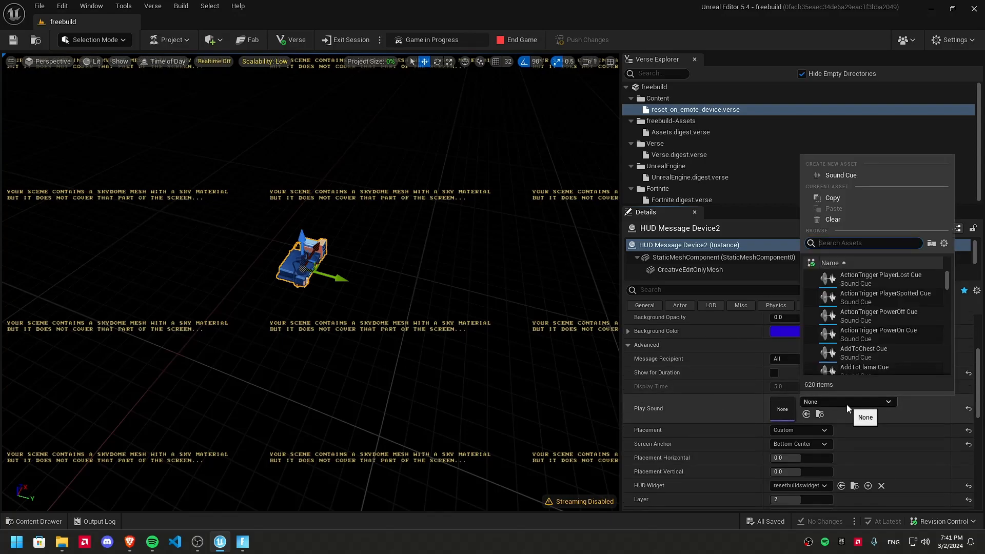
{"action": "mouse_move", "coordinate": [834, 234]}
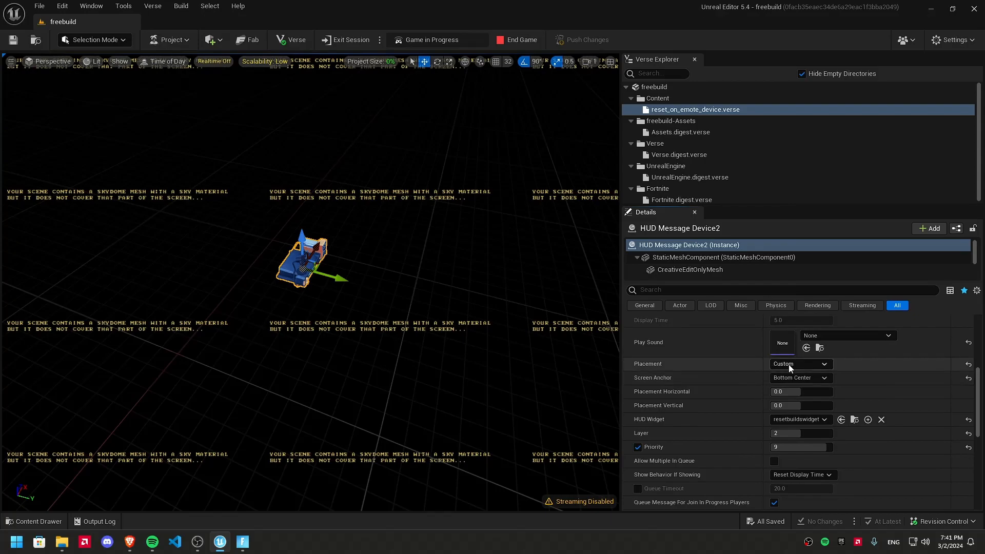
{"action": "left_click", "coordinate": [802, 363]}
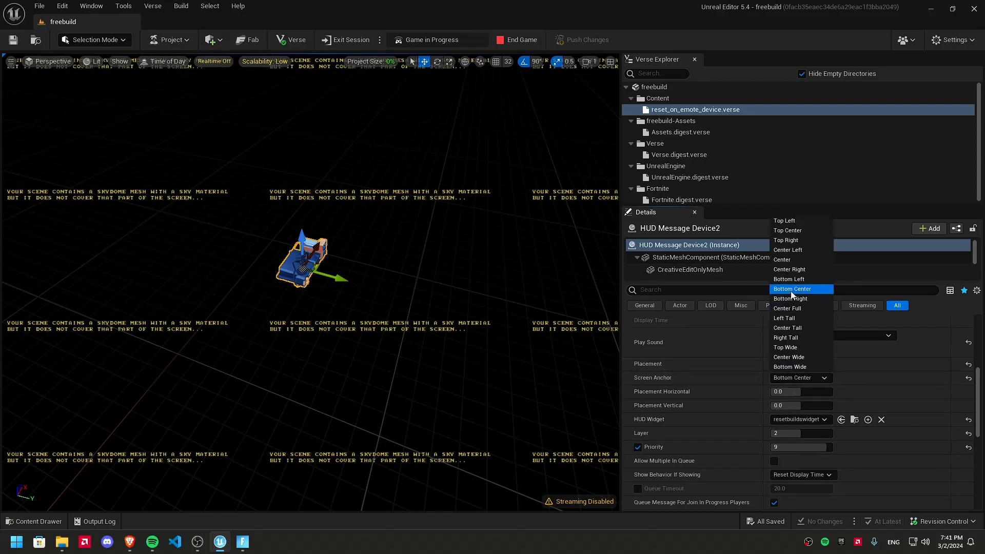
{"action": "left_click", "coordinate": [793, 290]}
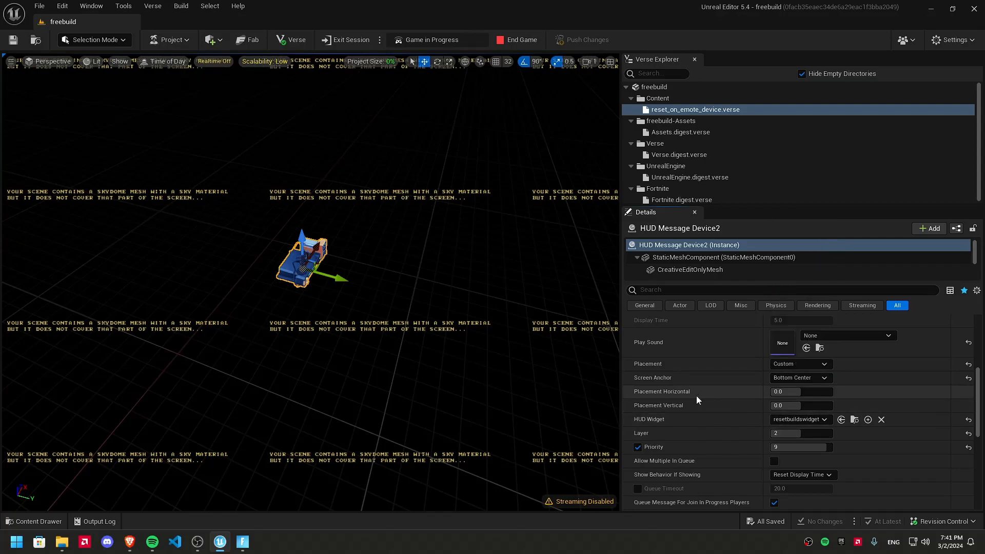
{"action": "mouse_move", "coordinate": [677, 405]}
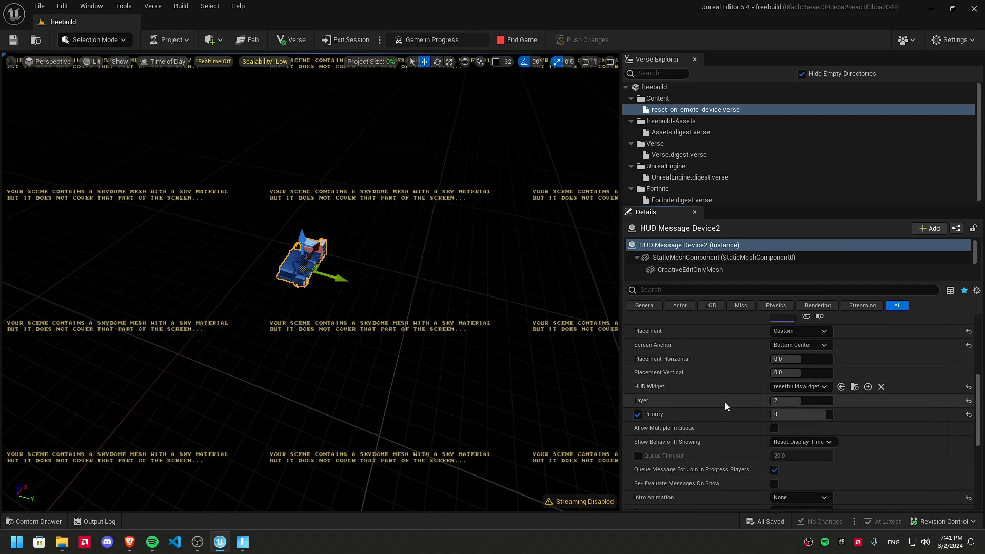
{"action": "mouse_move", "coordinate": [679, 397]}
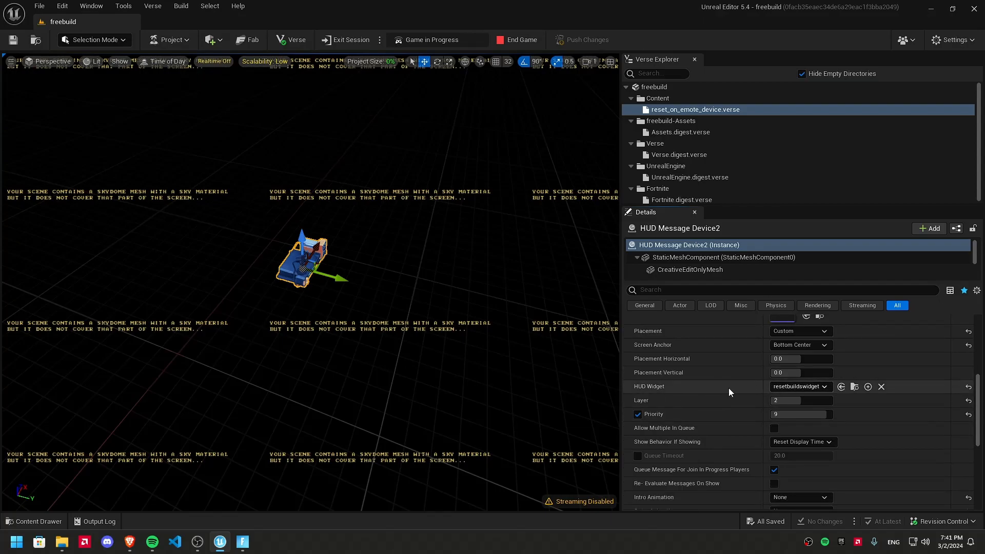
{"action": "left_click", "coordinate": [823, 387]}
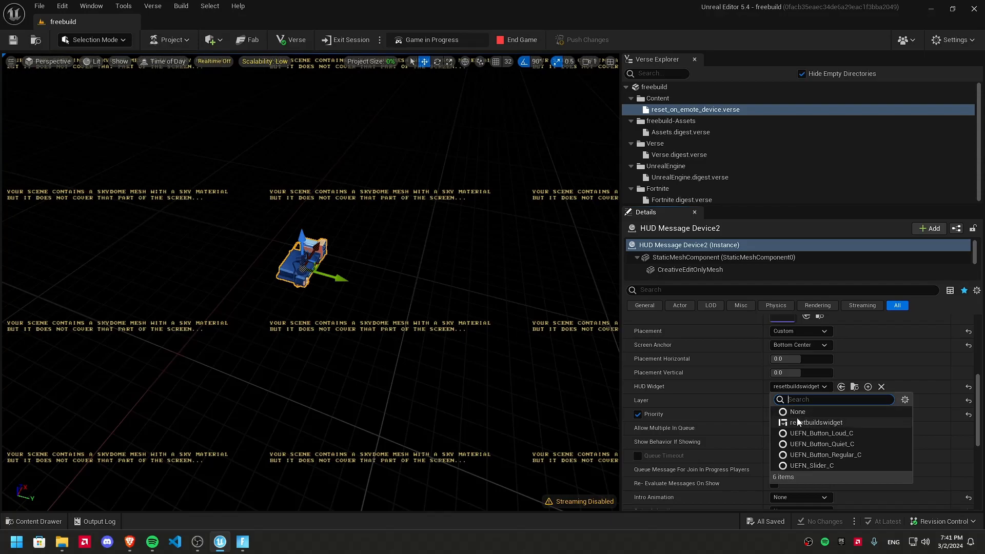
Step: Keep resetbuildswidget as HUD Message Device2's widget and review Layer and Priority
{"action": "left_click", "coordinate": [817, 422]}
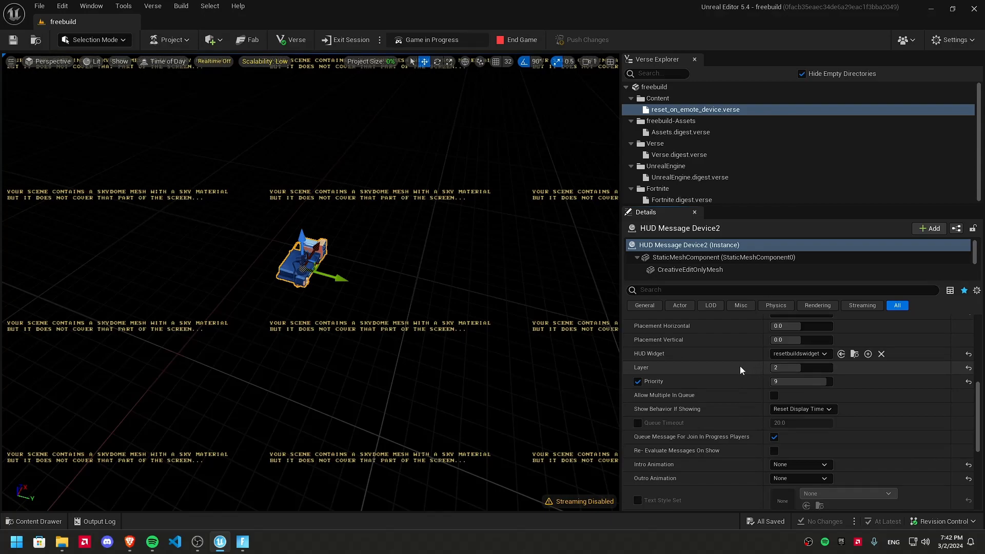
{"action": "left_click", "coordinate": [802, 367]}
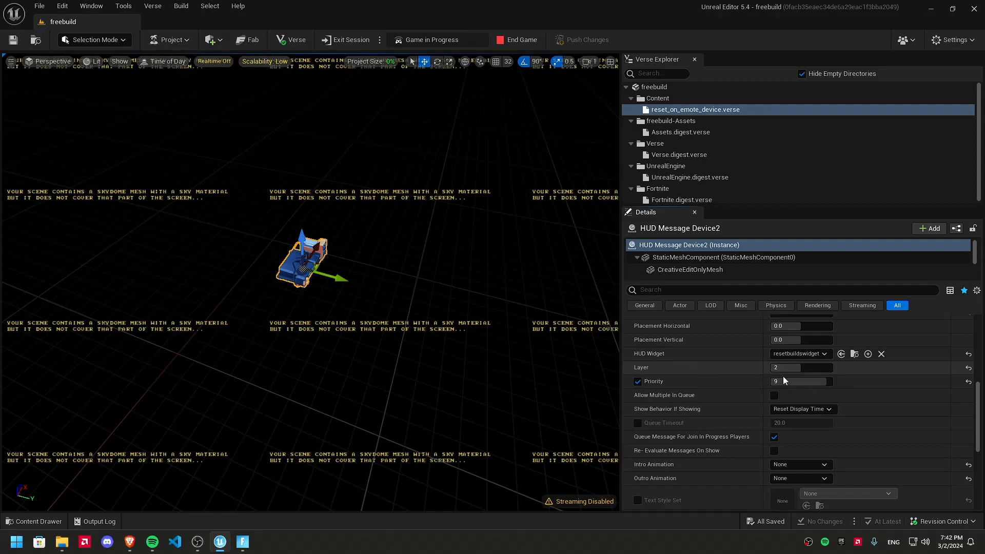
{"action": "mouse_move", "coordinate": [652, 382]}
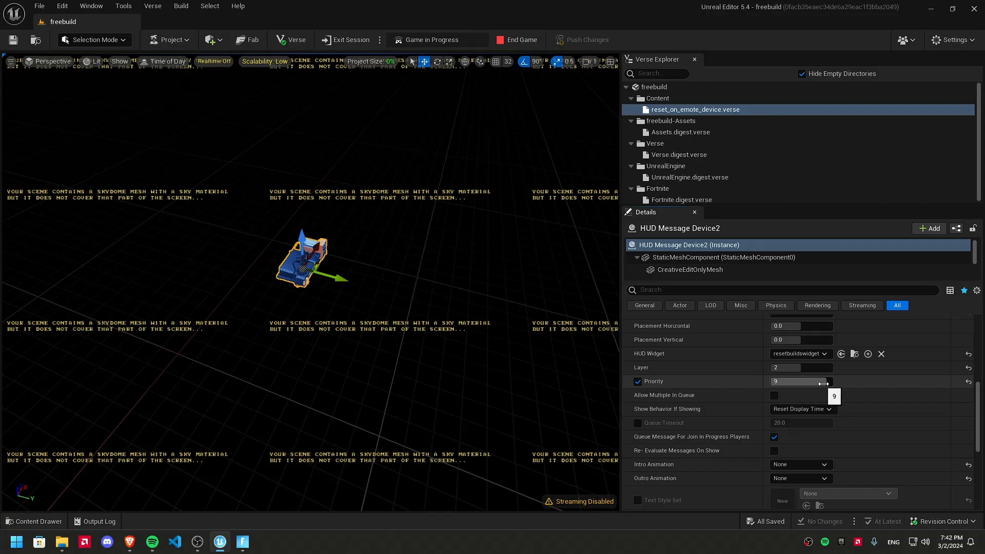
{"action": "mouse_move", "coordinate": [849, 391]}
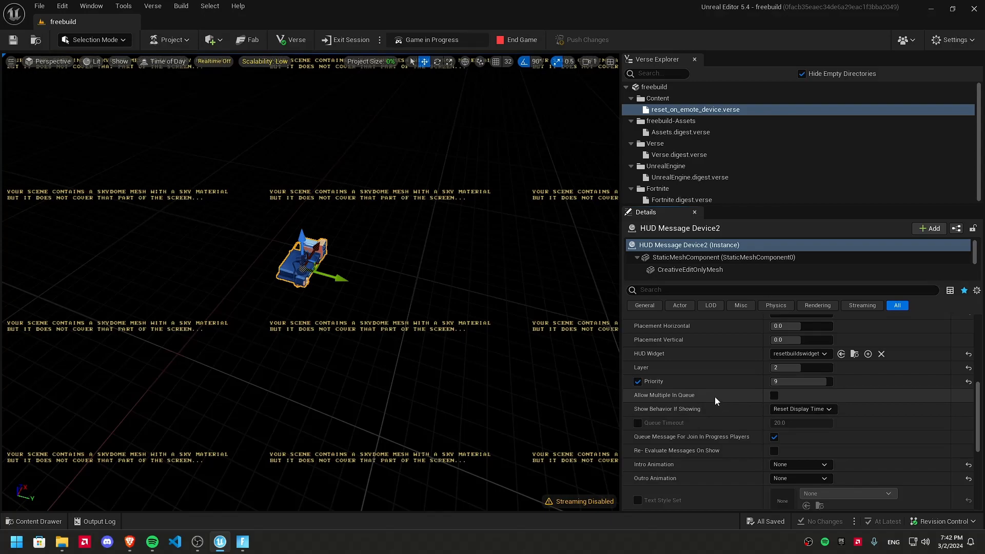
{"action": "mouse_move", "coordinate": [714, 399]}
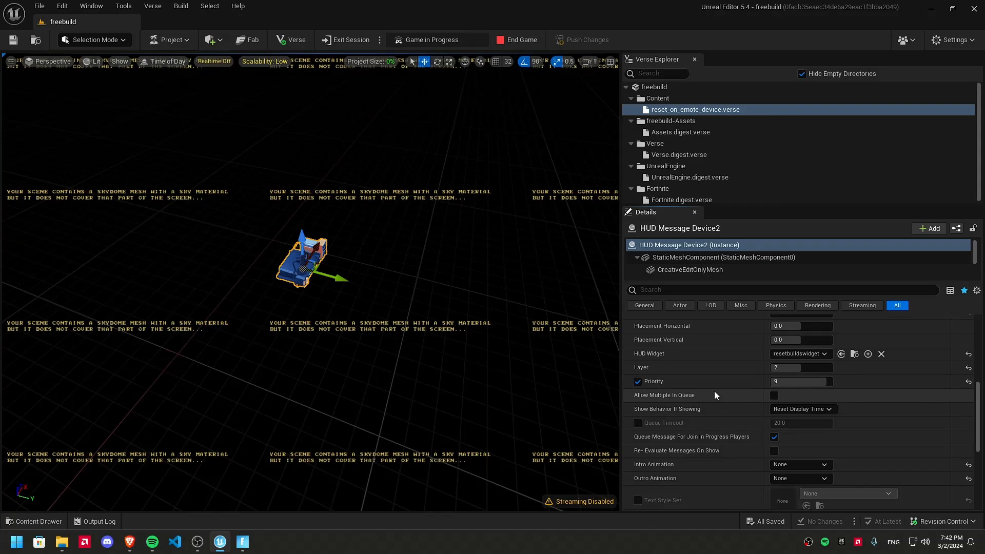
{"action": "mouse_move", "coordinate": [790, 392]}
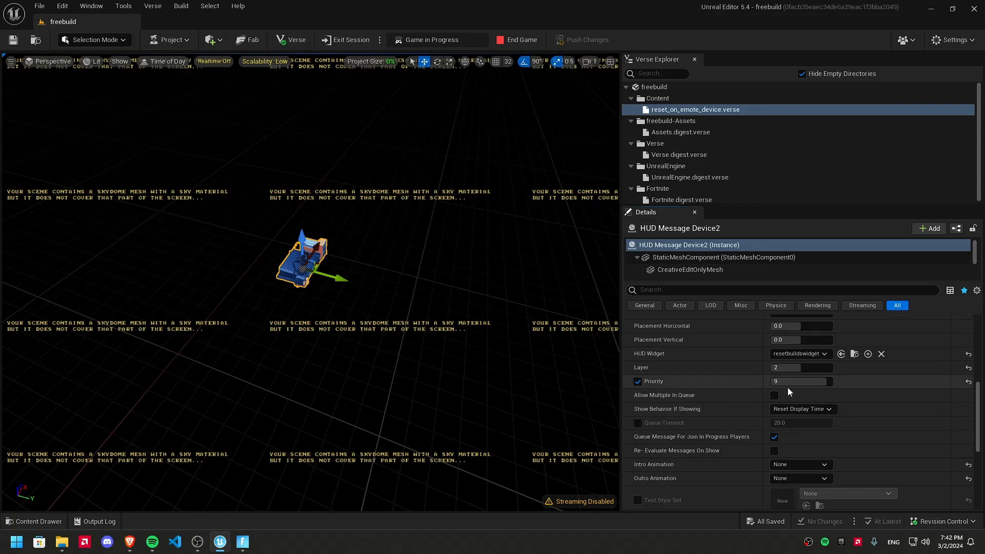
{"action": "scroll", "scroll_direction": "down", "scroll_amount": 3}
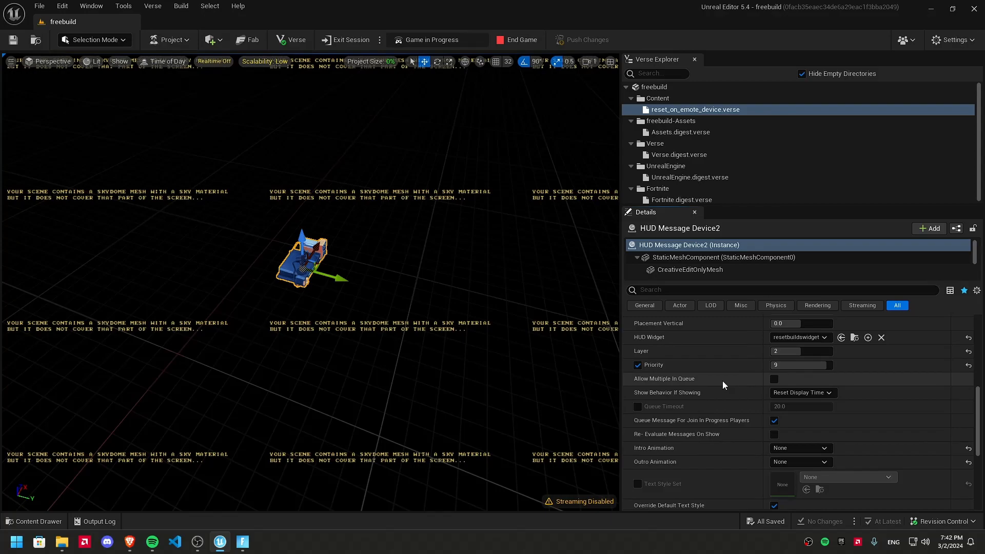
{"action": "scroll", "scroll_direction": "down", "scroll_amount": 3}
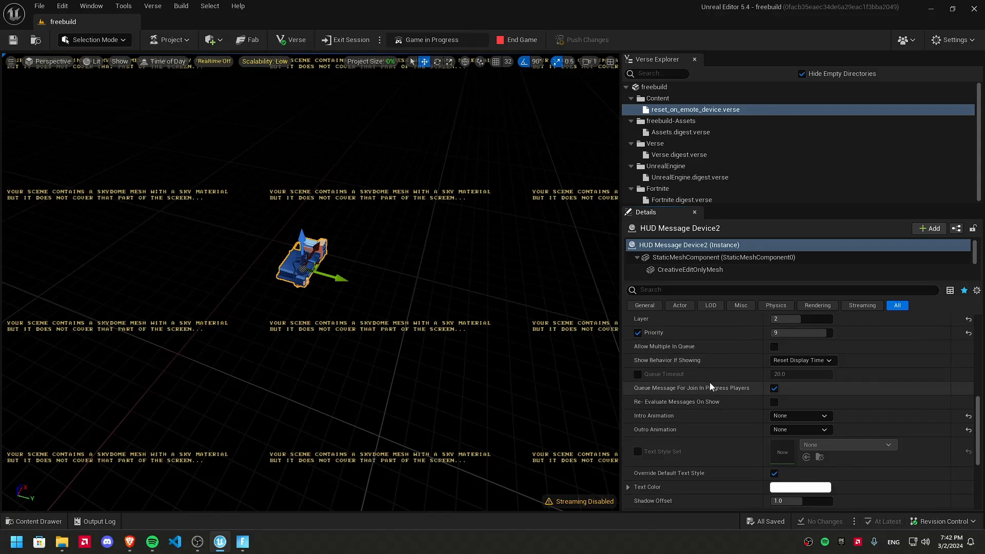
{"action": "scroll", "scroll_direction": "down", "scroll_amount": 3}
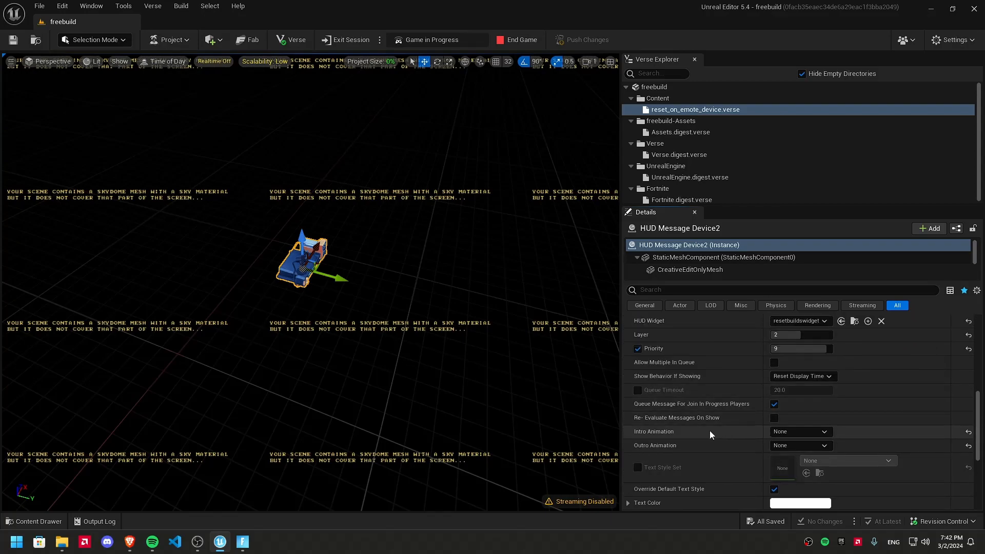
{"action": "mouse_move", "coordinate": [745, 447]}
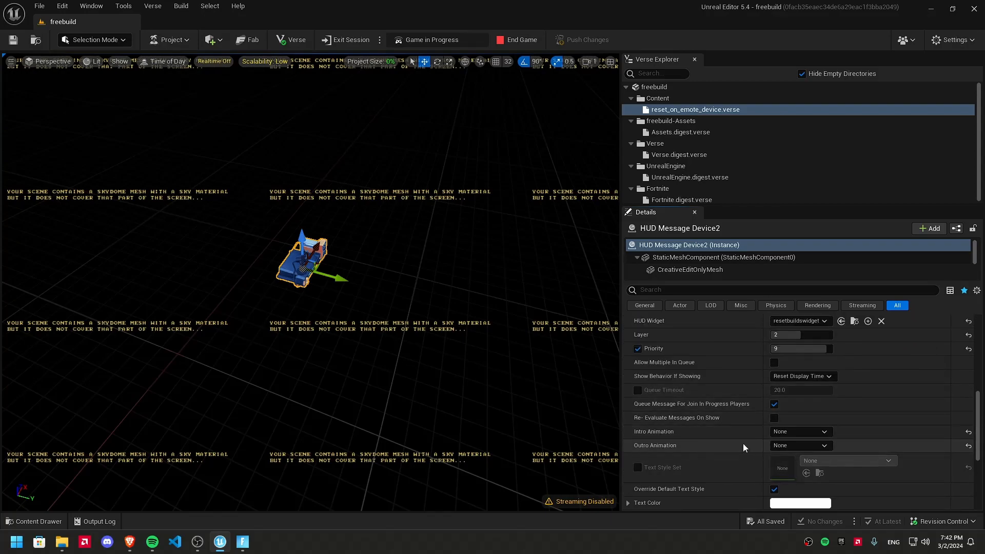
Step: Leave intro/outro animation and text style unchanged in the Details panel
{"action": "left_click", "coordinate": [799, 432]}
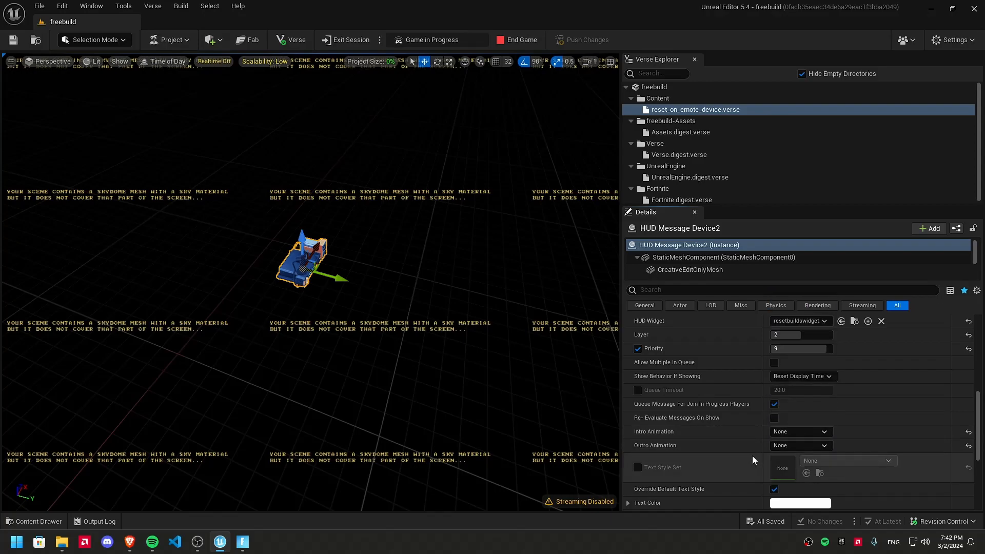
{"action": "scroll", "scroll_direction": "up", "scroll_amount": 3}
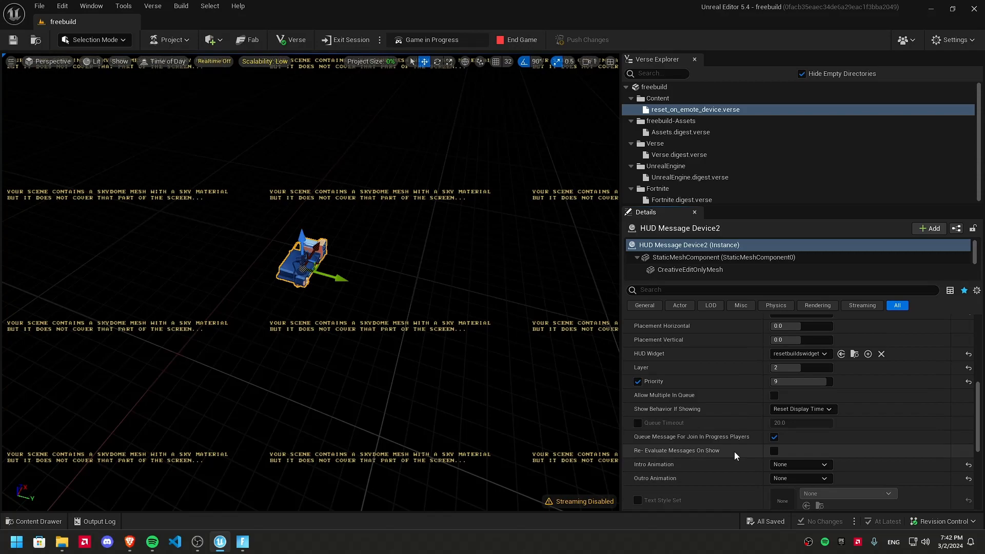
{"action": "scroll", "scroll_direction": "up", "scroll_amount": 3}
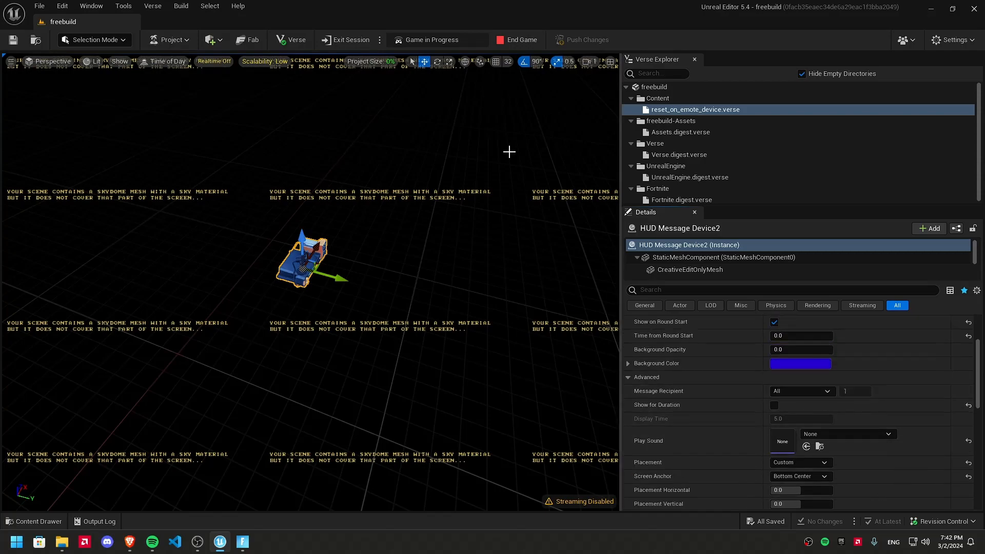